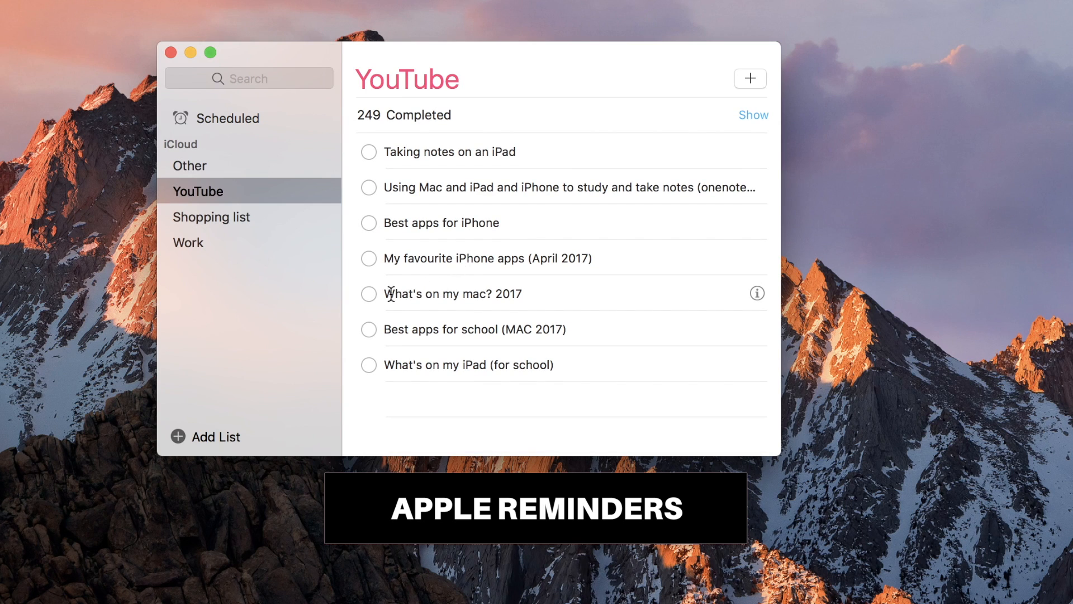
Check off 'What's on my mac? 2017' and 'Best apps for school (MAC 2017)' in the YouTube list.
{"action": "left_click", "coordinate": [369, 294]}
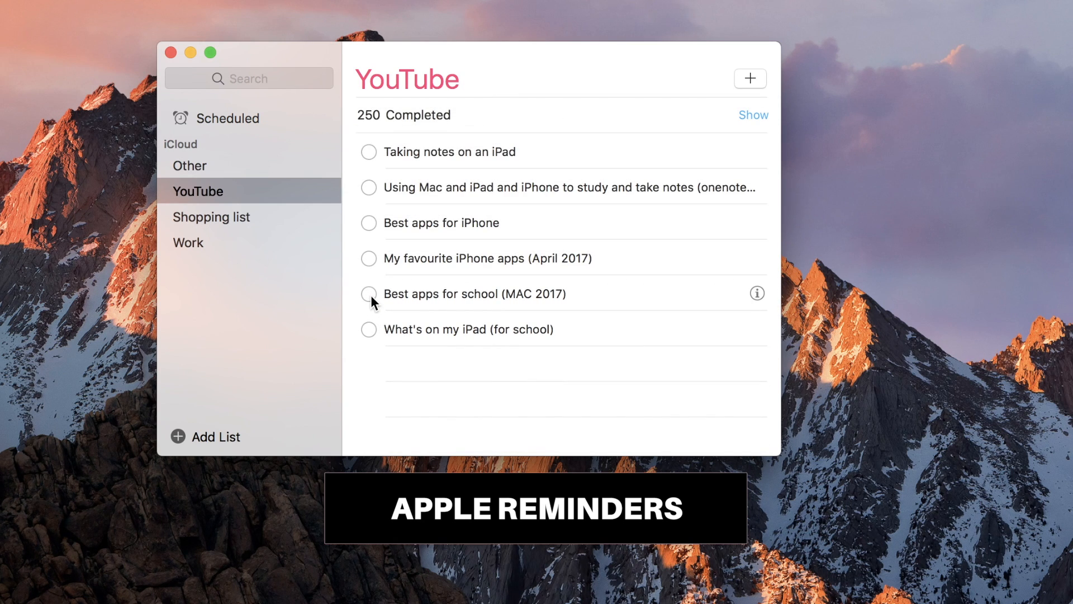
{"action": "left_click", "coordinate": [369, 293]}
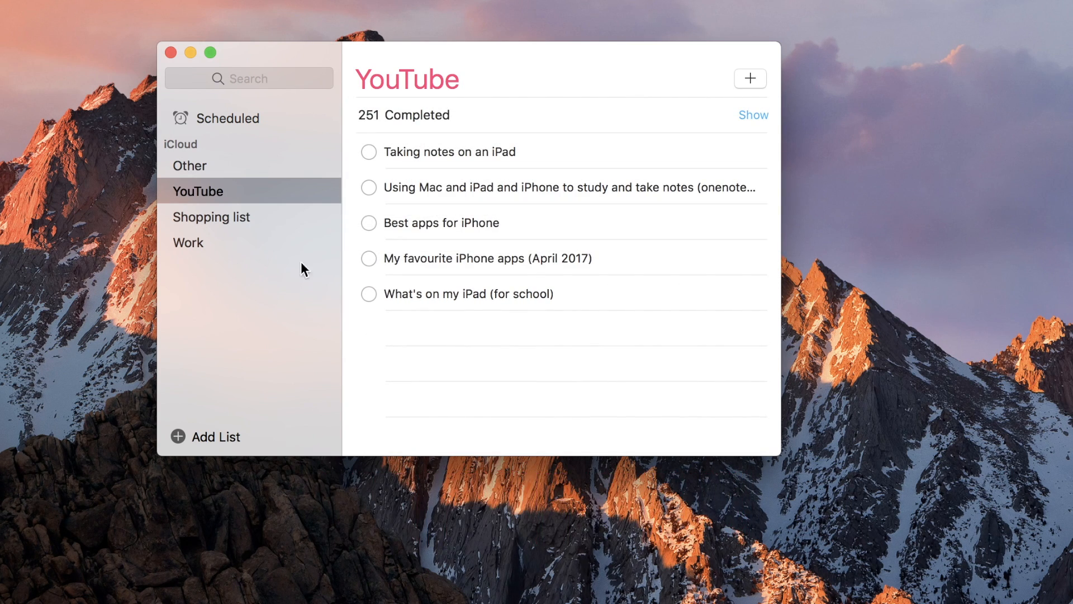
Add milk, cheese and butter to the Shopping list and begin a fourth item 'somethin'.
{"action": "left_click", "coordinate": [211, 217]}
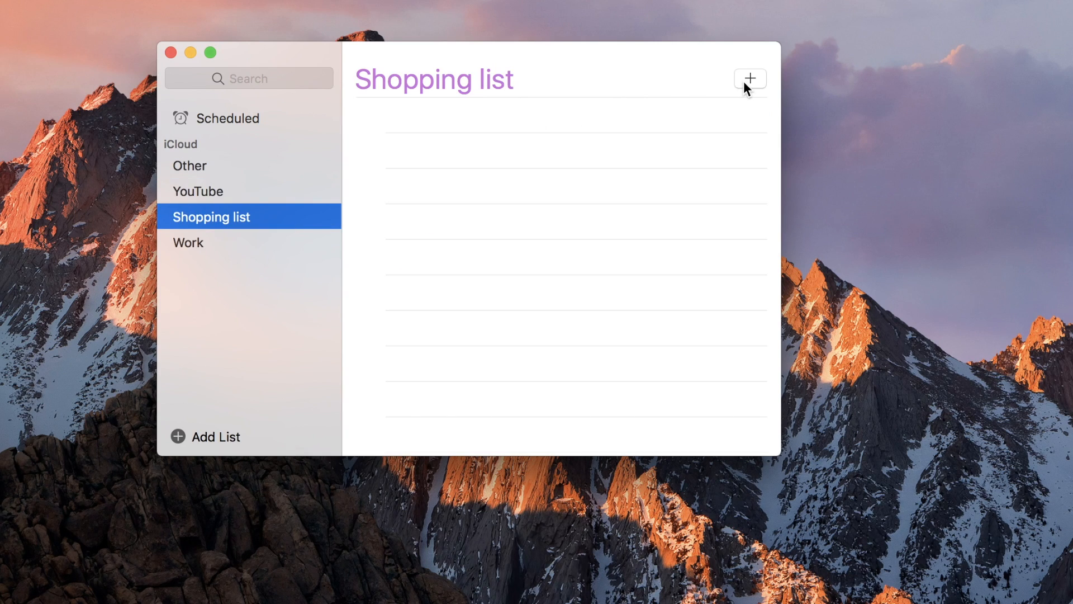
{"action": "left_click", "coordinate": [750, 77]}
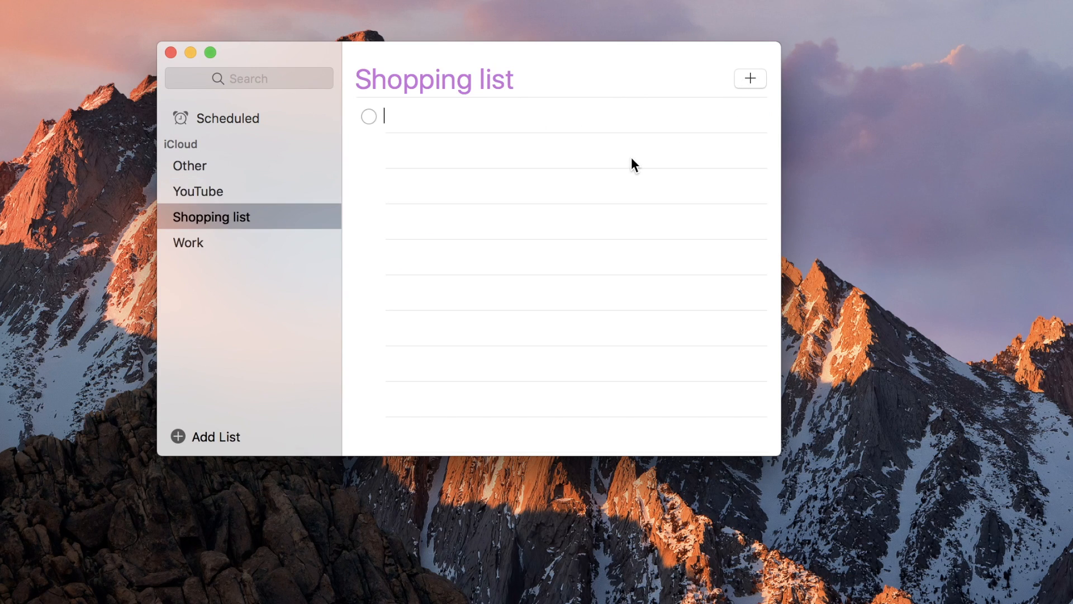
{"action": "type", "text": "milk"}
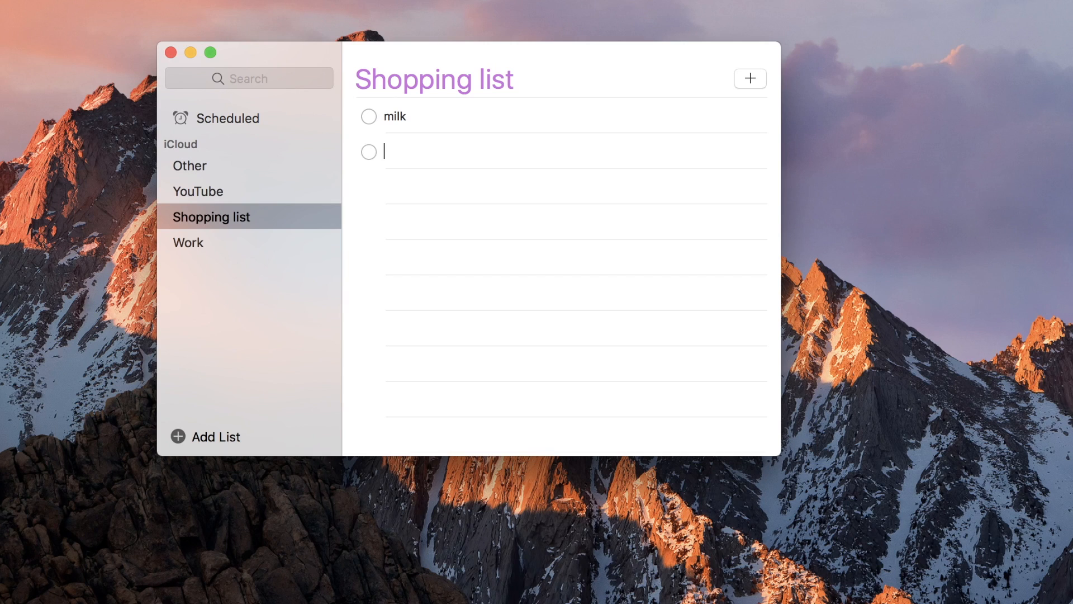
{"action": "type", "text": "cheese"}
{"action": "type", "text": "butter"}
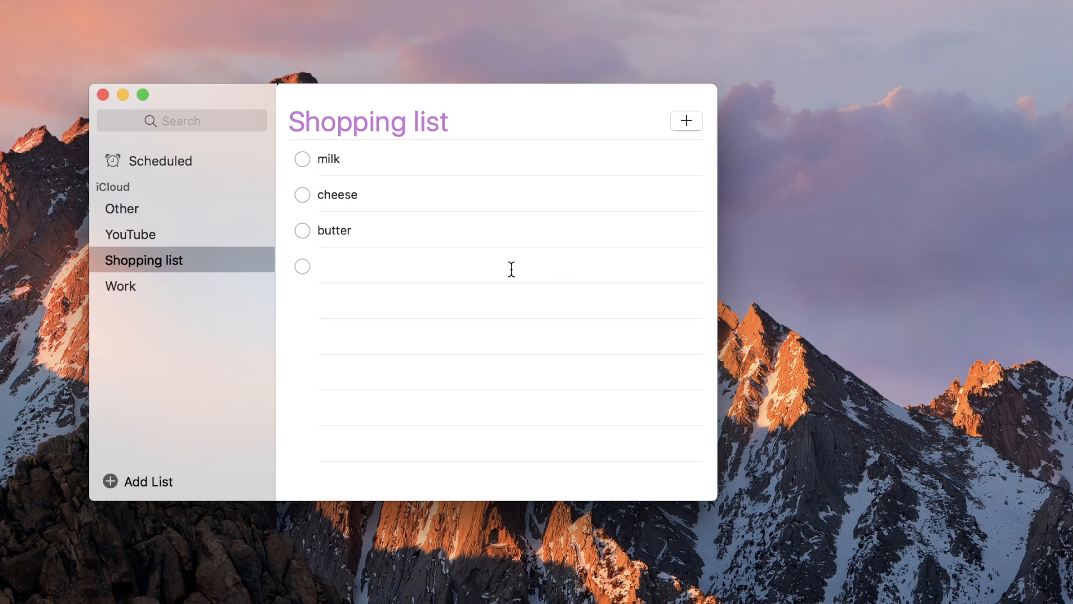
{"action": "type", "text": "somethin"}
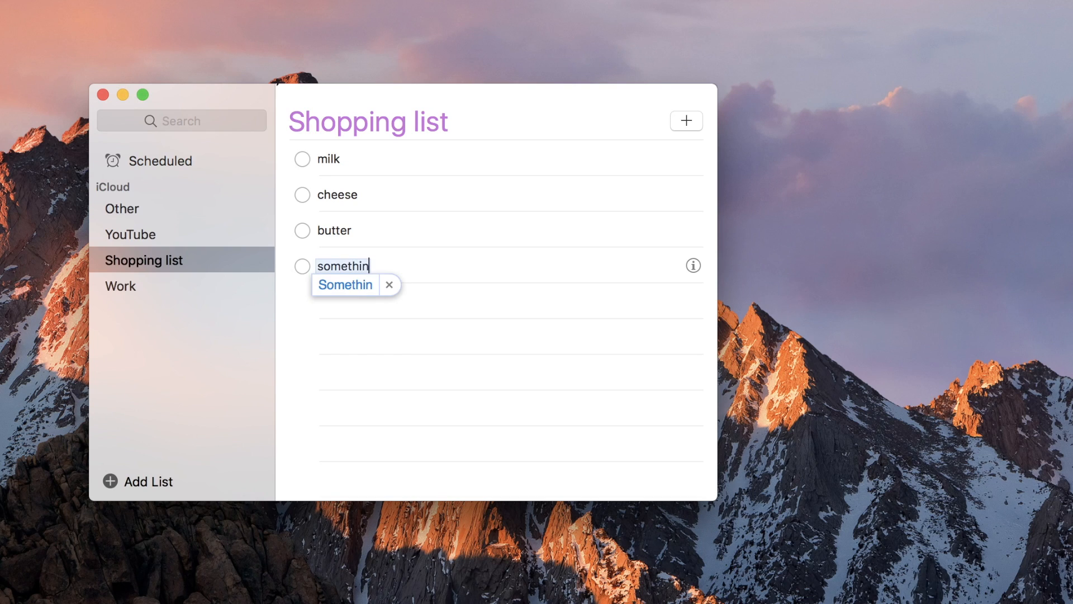